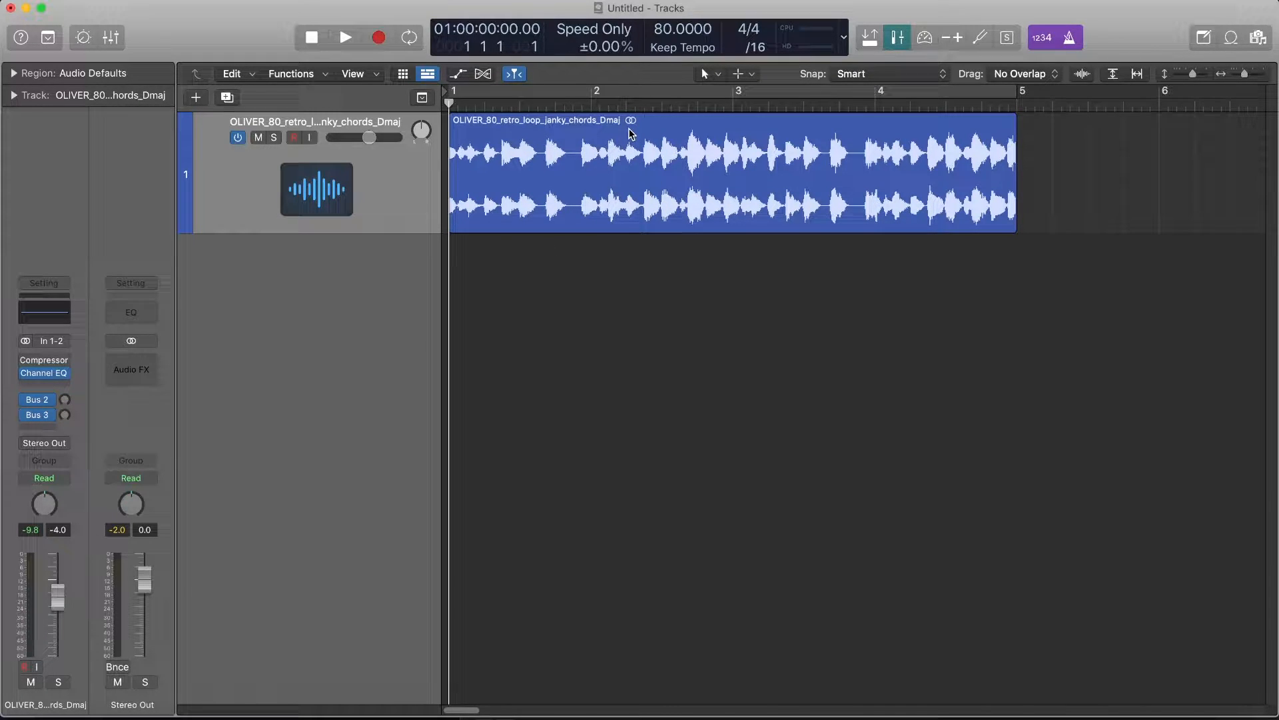
- Audition the chord loop, reveal its Region Inspector settings and bring up the Flex & Follow choices
click(344, 37)
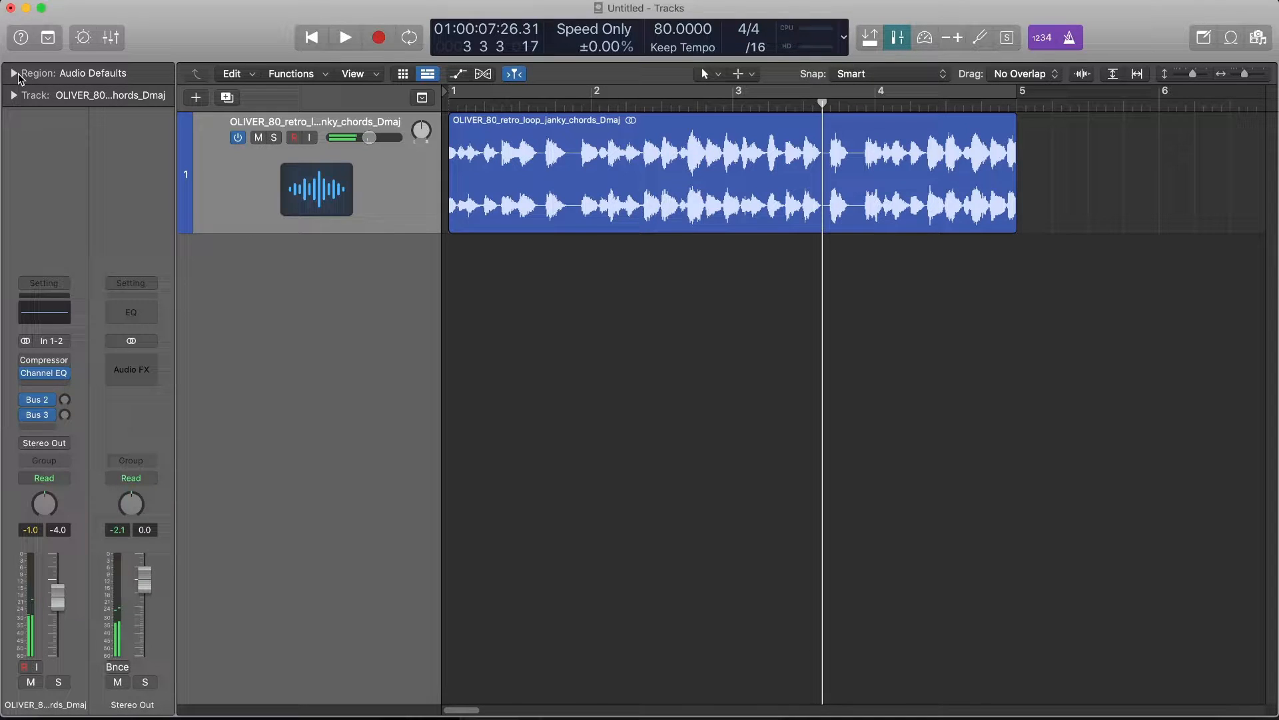
click(14, 72)
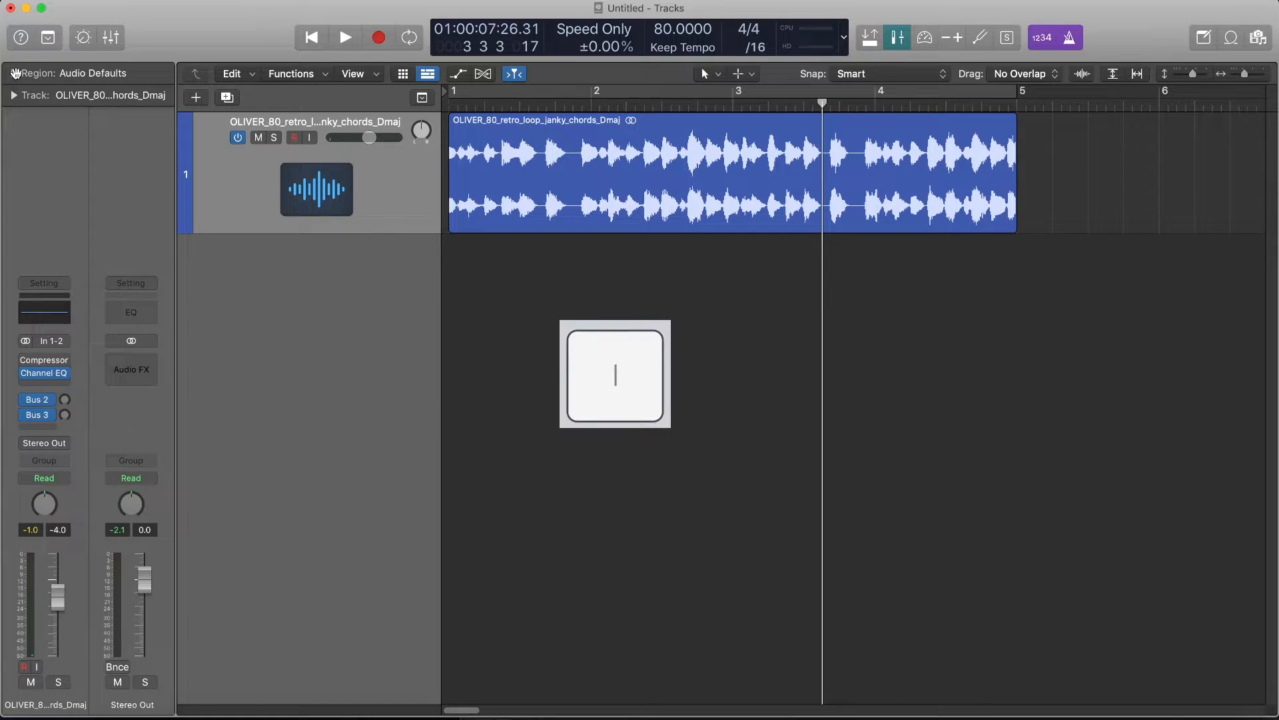
click(12, 72)
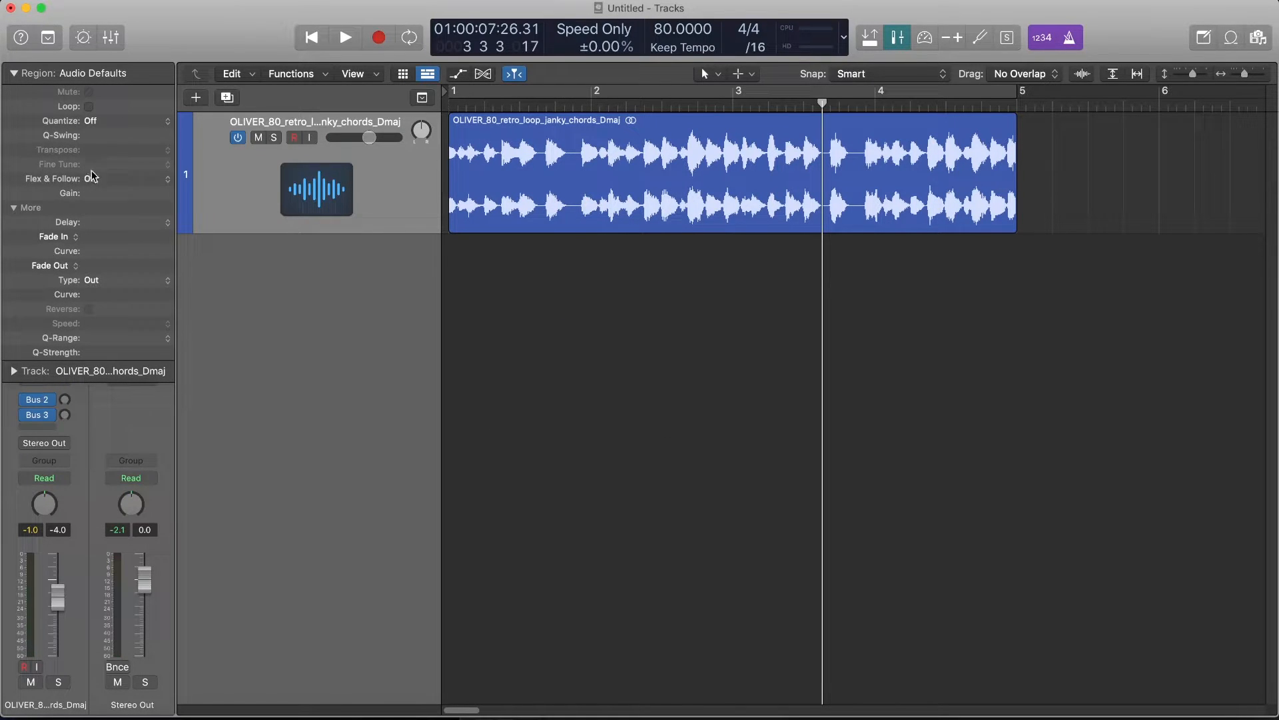
click(515, 143)
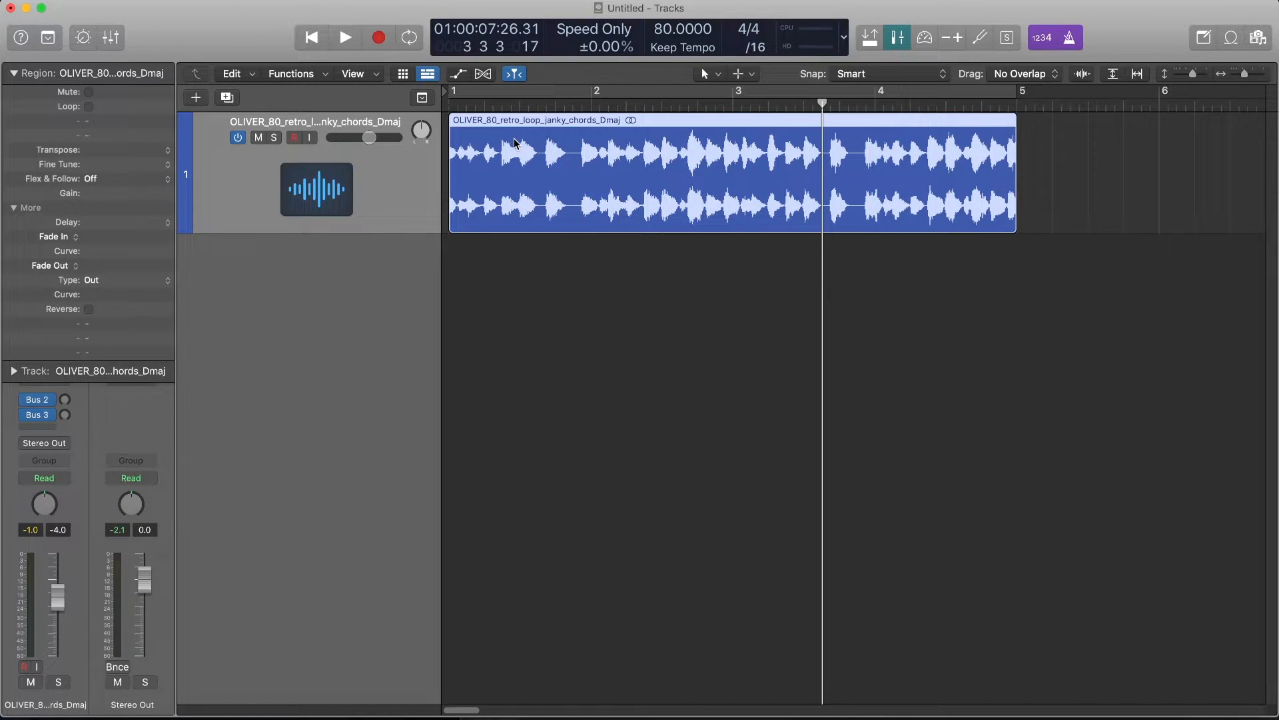
click(89, 178)
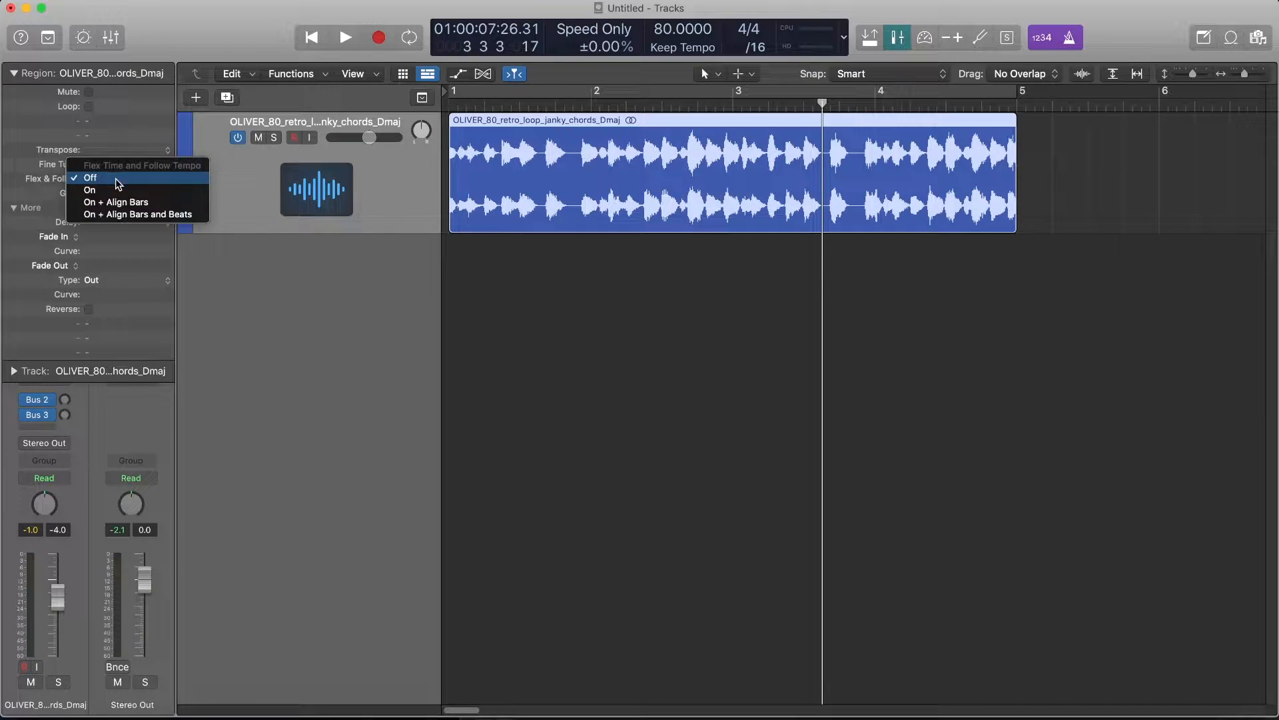
- Turn Flex & Follow on and step the region's transpose up to +4, ready for a typed value
click(89, 190)
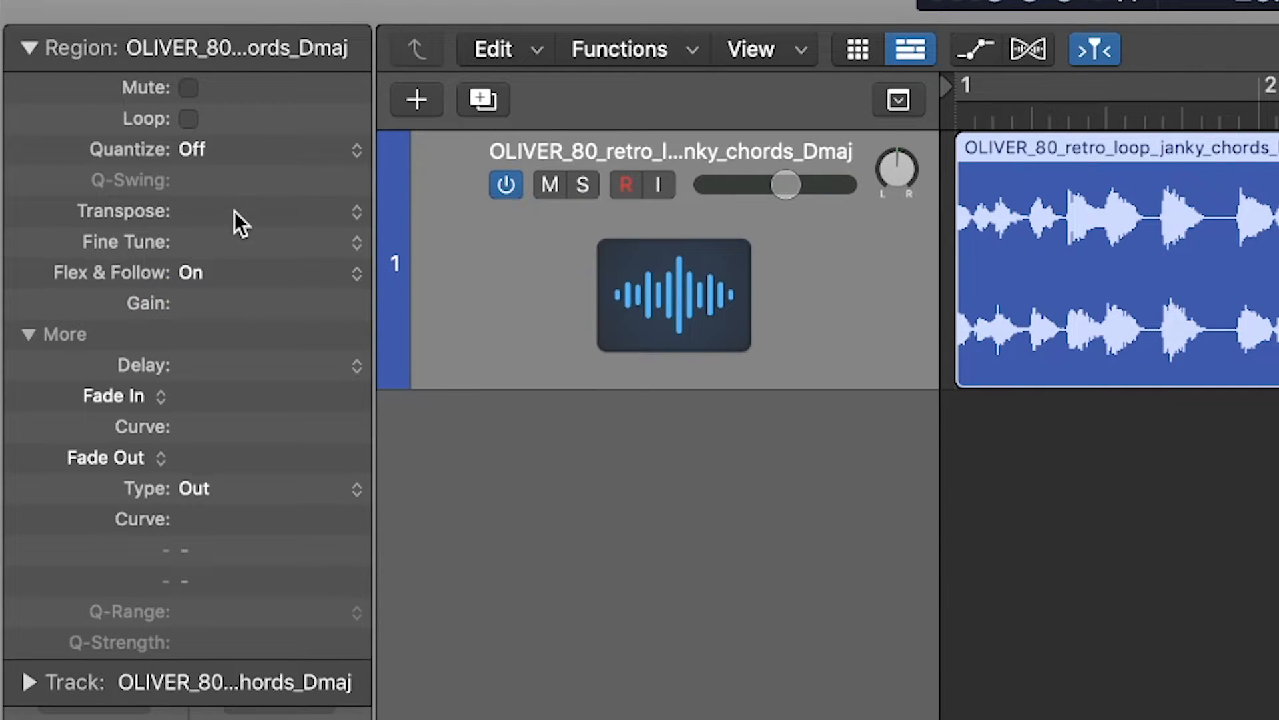
mouse_move(214, 227)
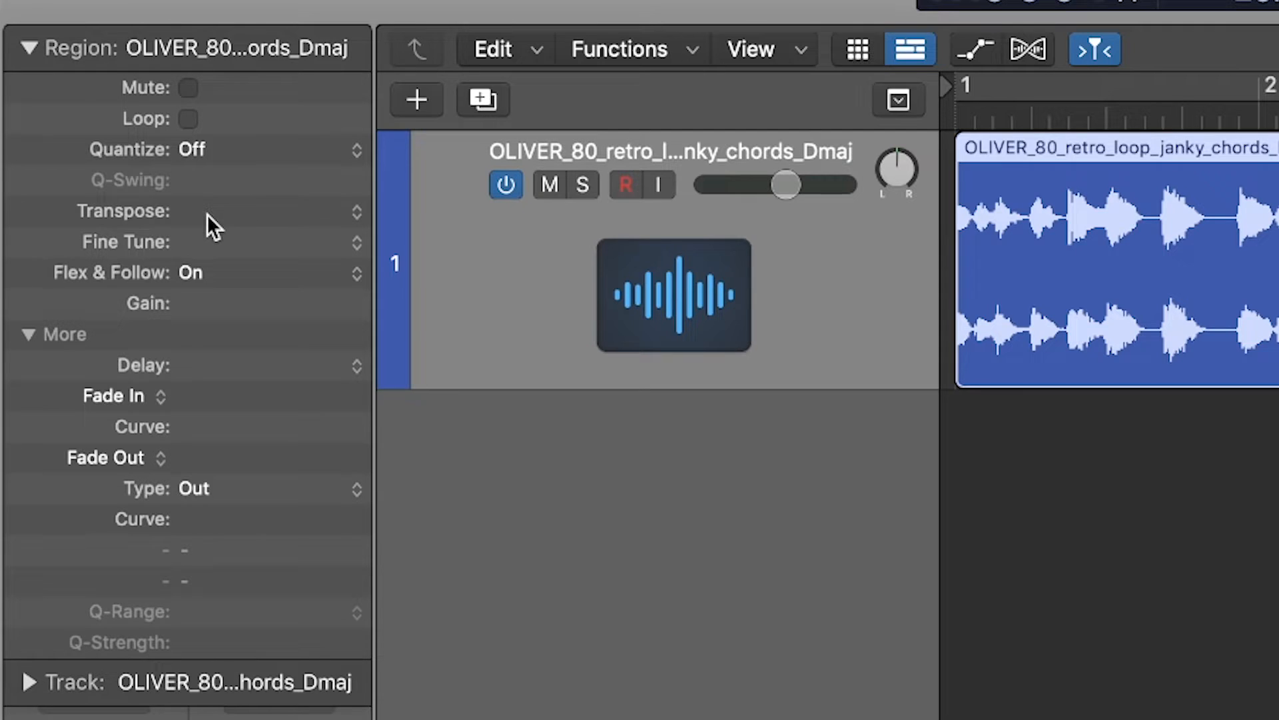
click(271, 191)
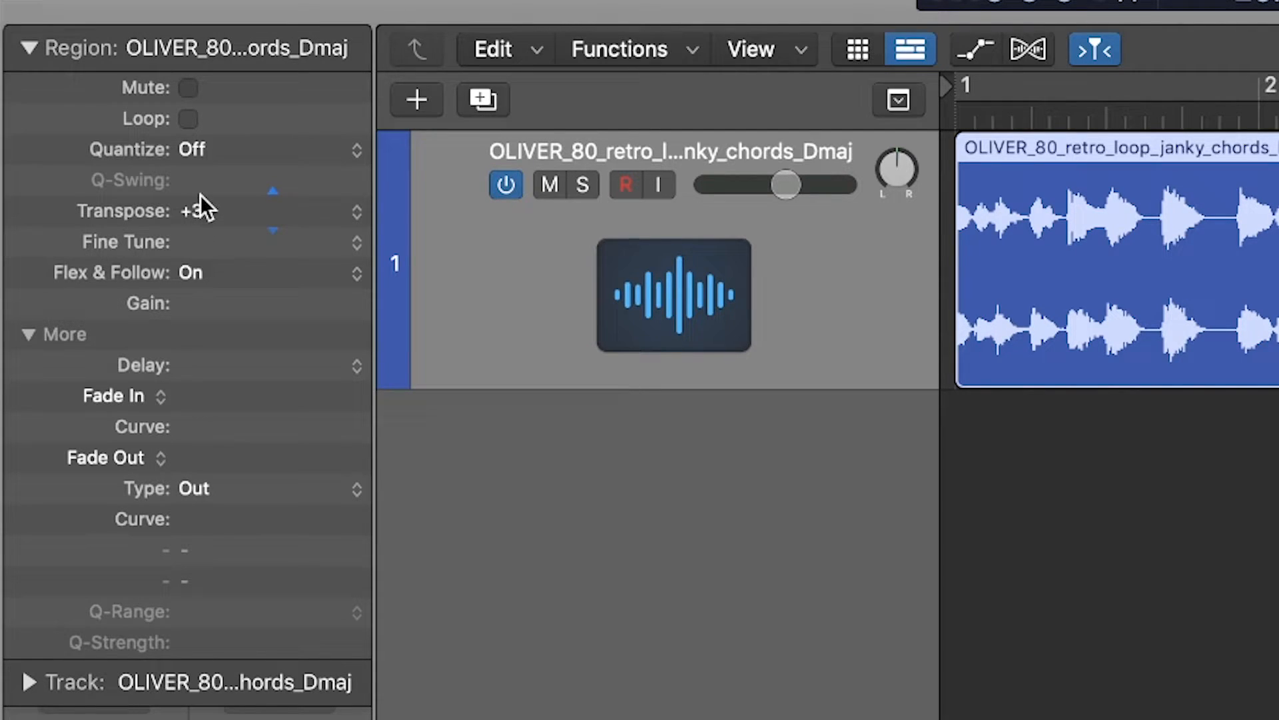
click(272, 191)
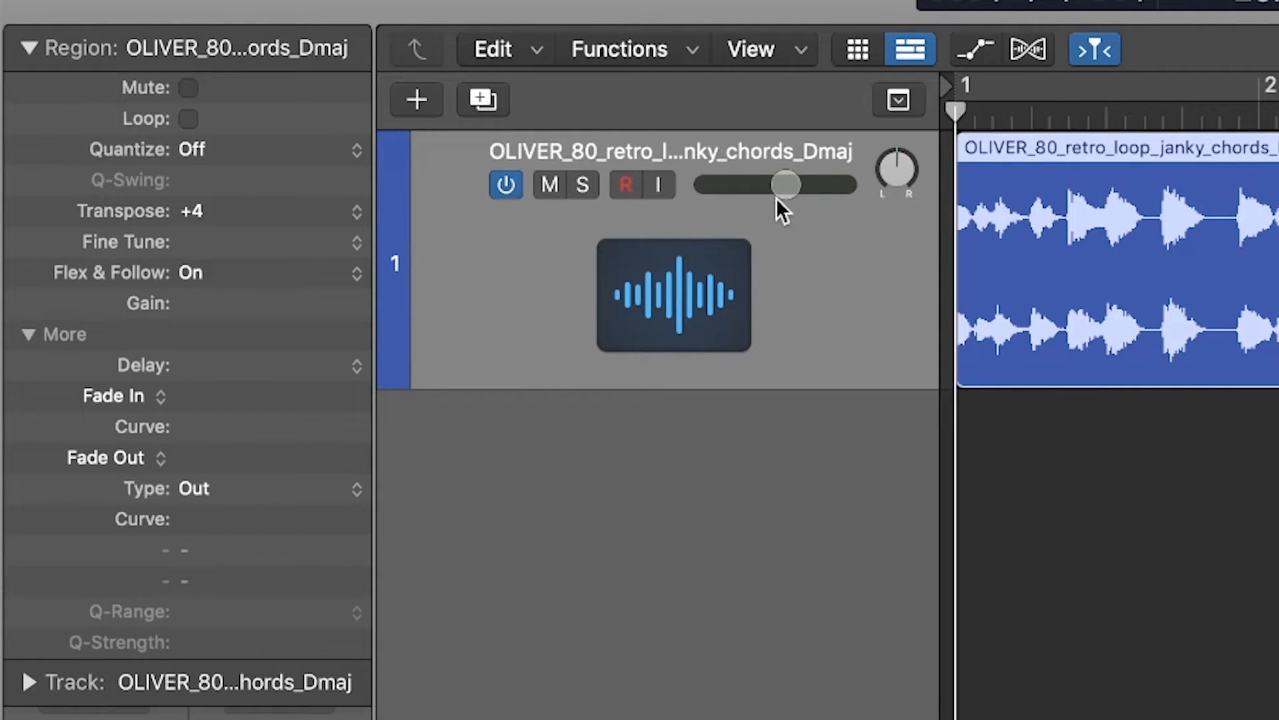
double_click(191, 211)
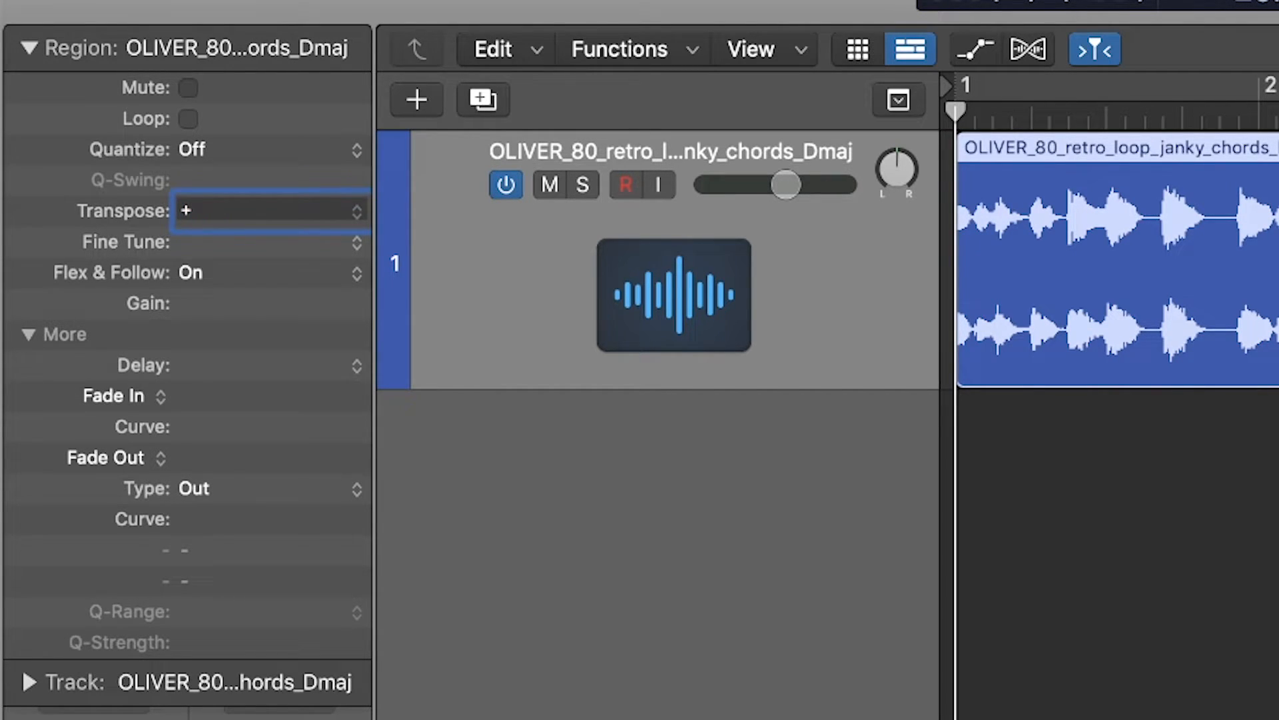
- Enter a transpose of -6 for the chord loop and hear the lowered pitch
text(6)
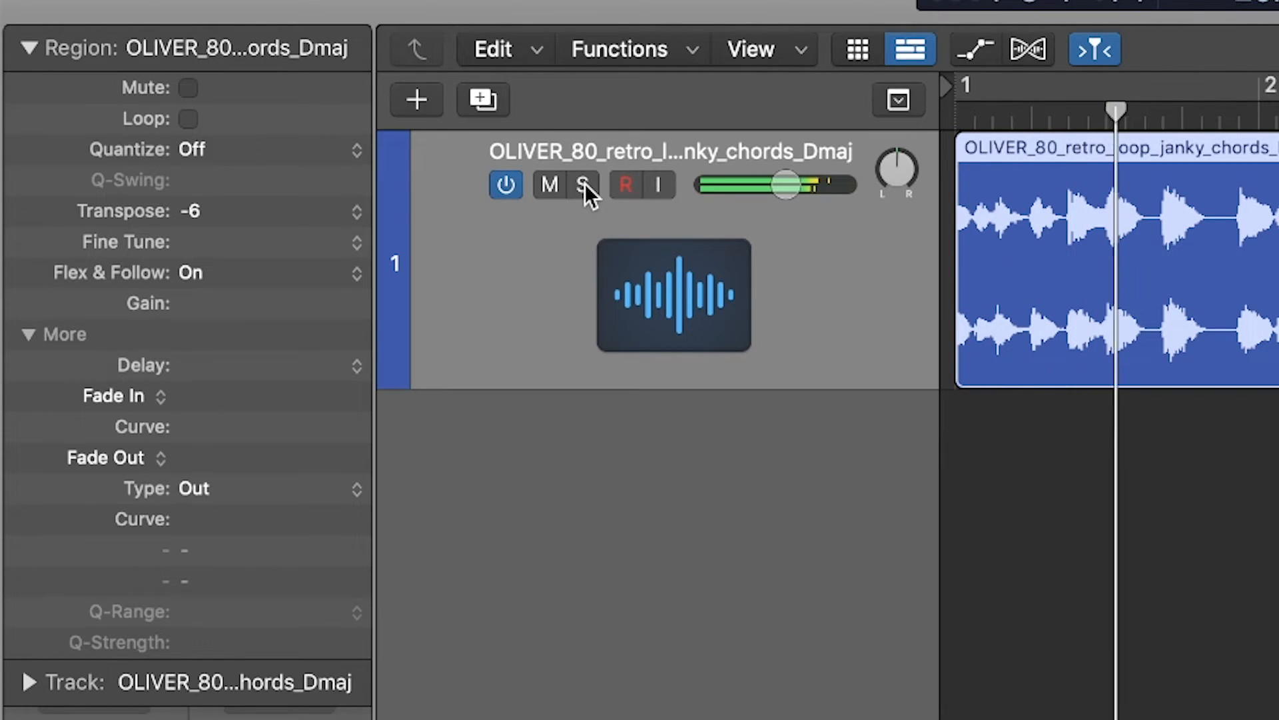
mouse_move(583, 183)
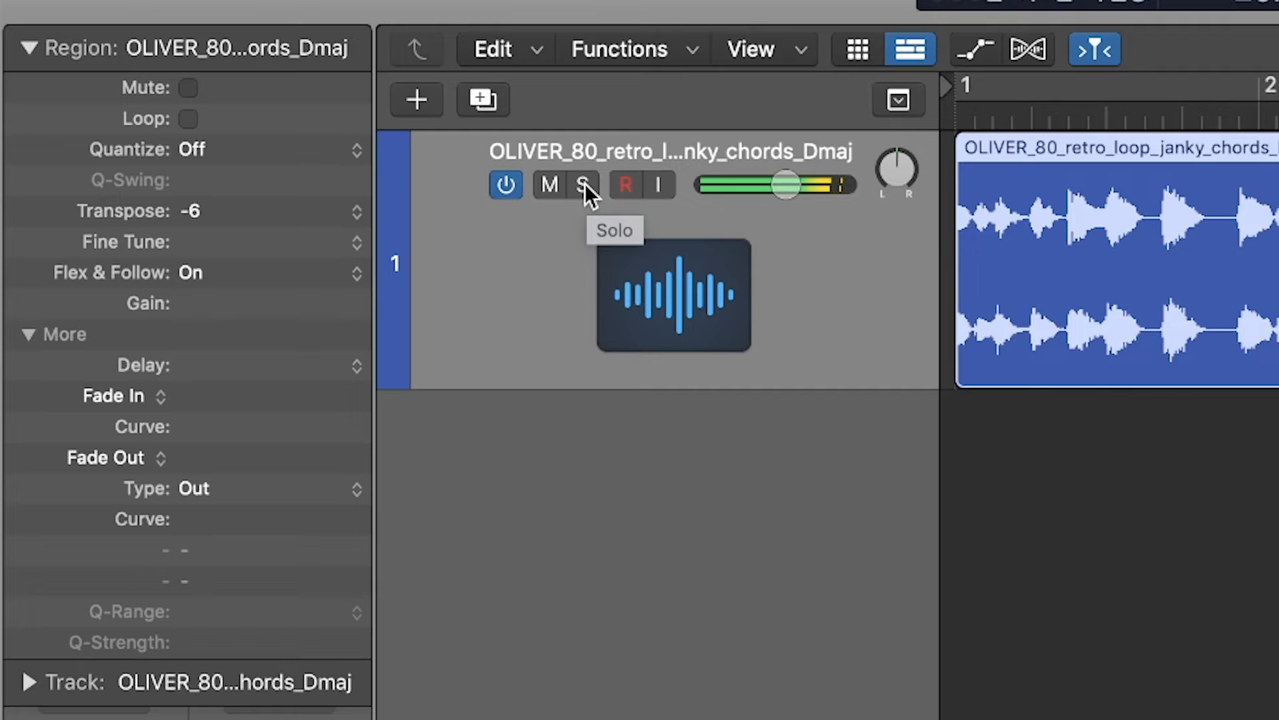
mouse_move(248, 251)
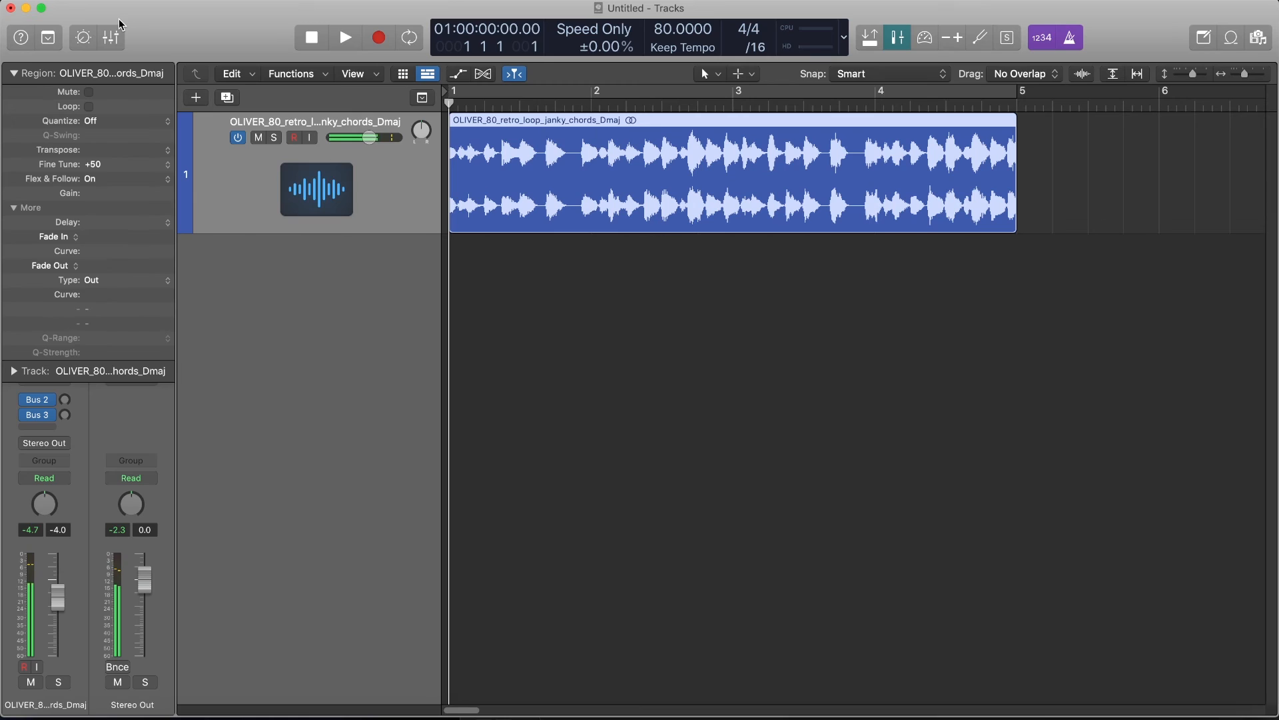
- Play back the chord loop with transpose 0 and fine tune +50
click(344, 38)
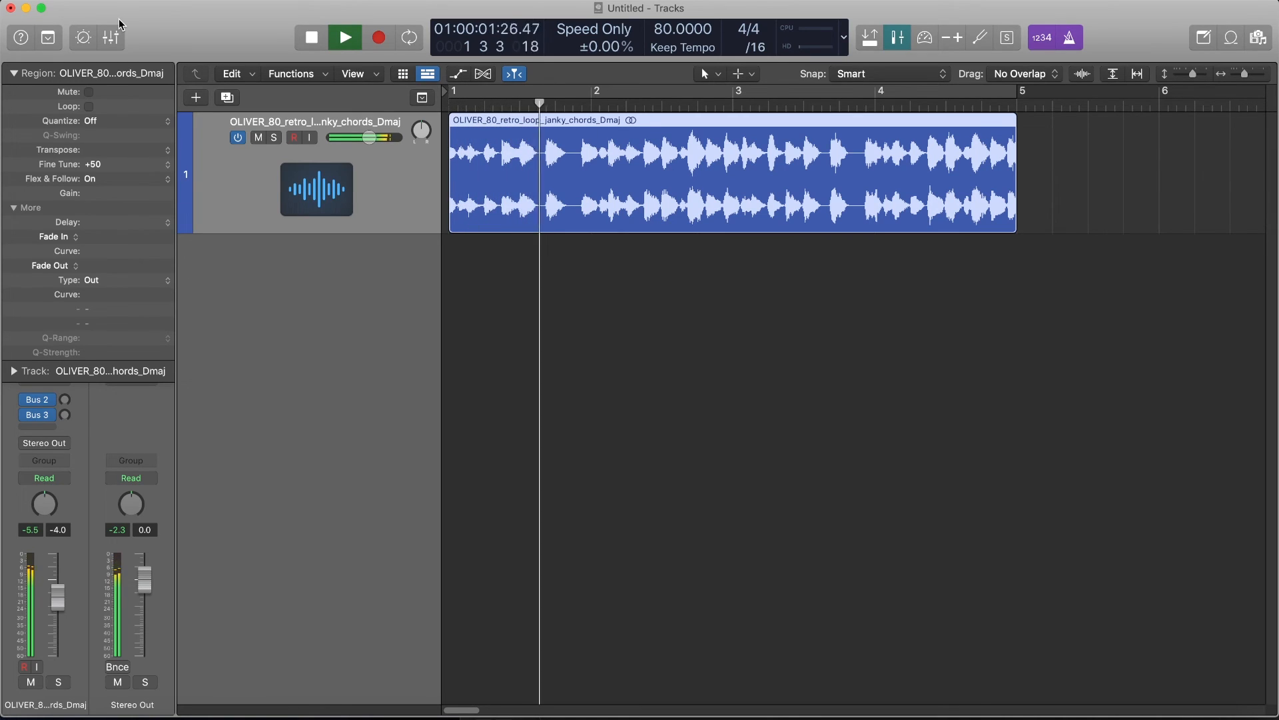